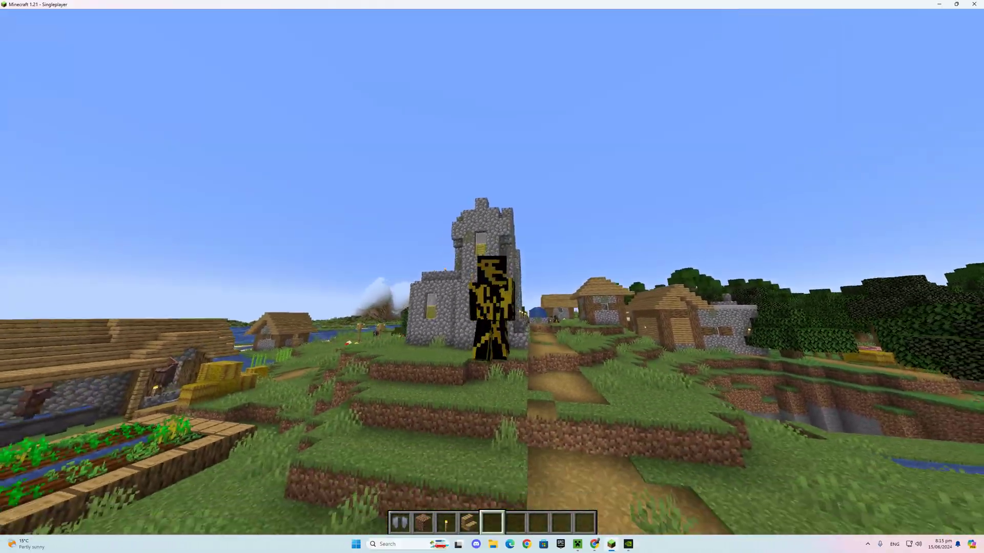
{"action": "mouse_move", "coordinate": [492, 272]}
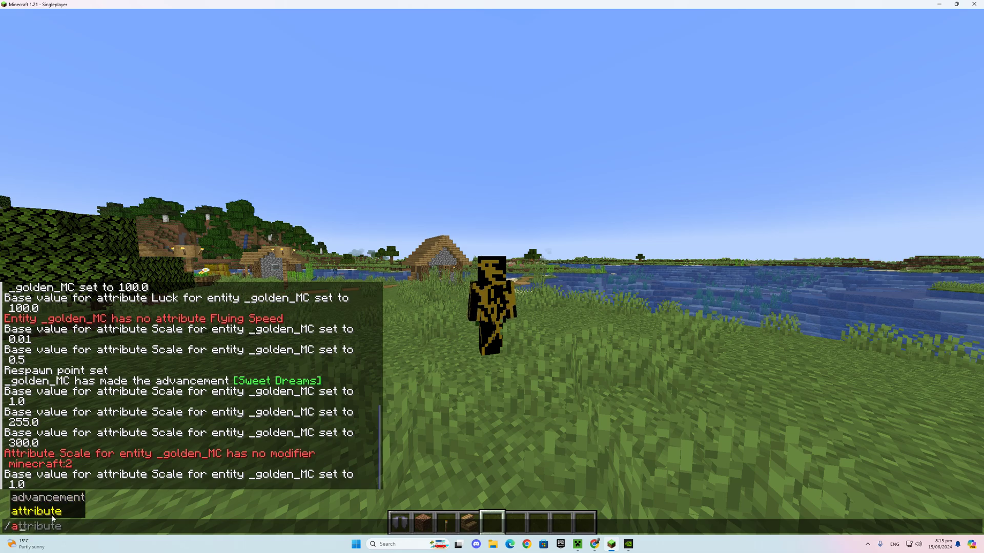
Set _golden_MC's generic.scale base value to 50 with the /attribute command.
{"action": "type", "text": "_golden_MC minecraft:generic.scale"}
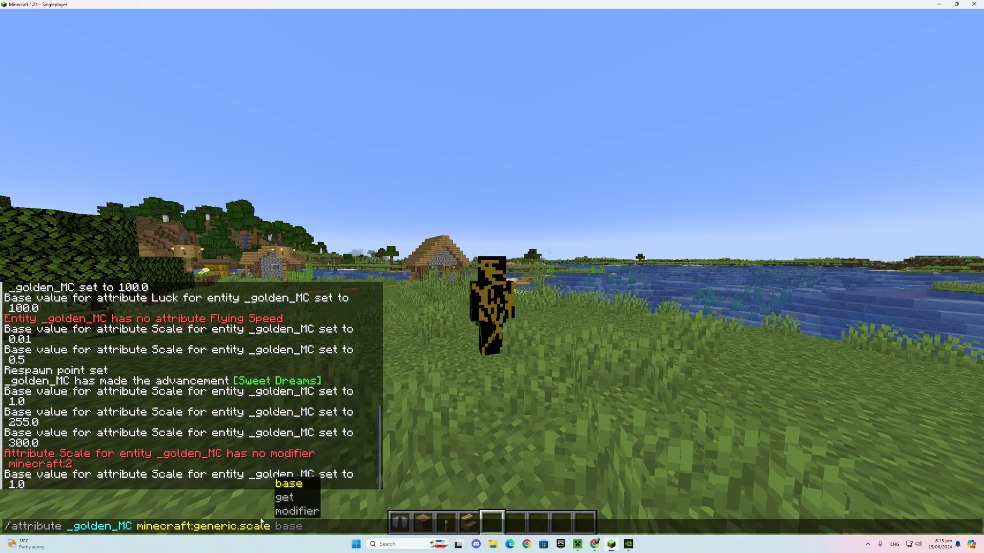
{"action": "left_click", "coordinate": [280, 497]}
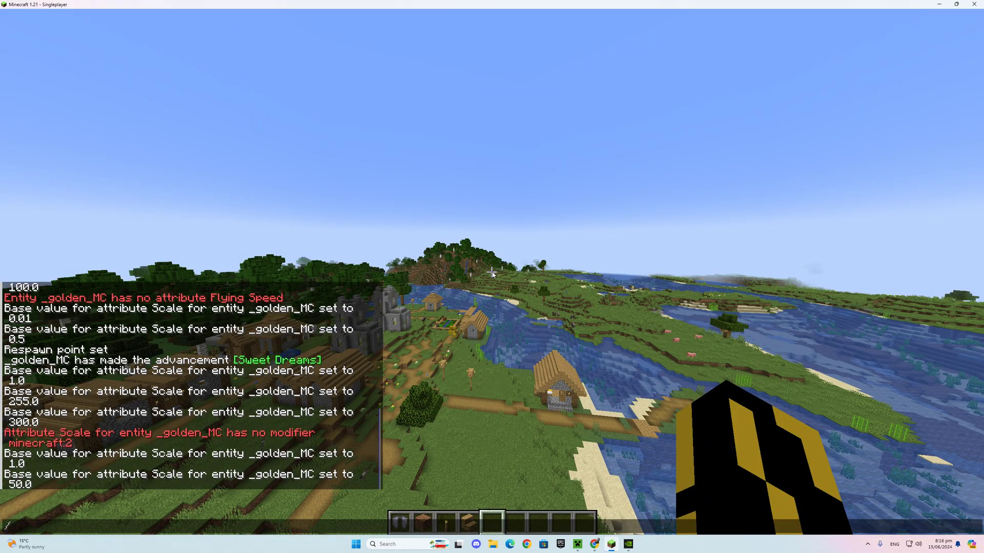
Set _golden_MC's generic.scale base value to 0.1 via /attribute in chat.
{"action": "type", "text": "/attribute _golden_MC"}
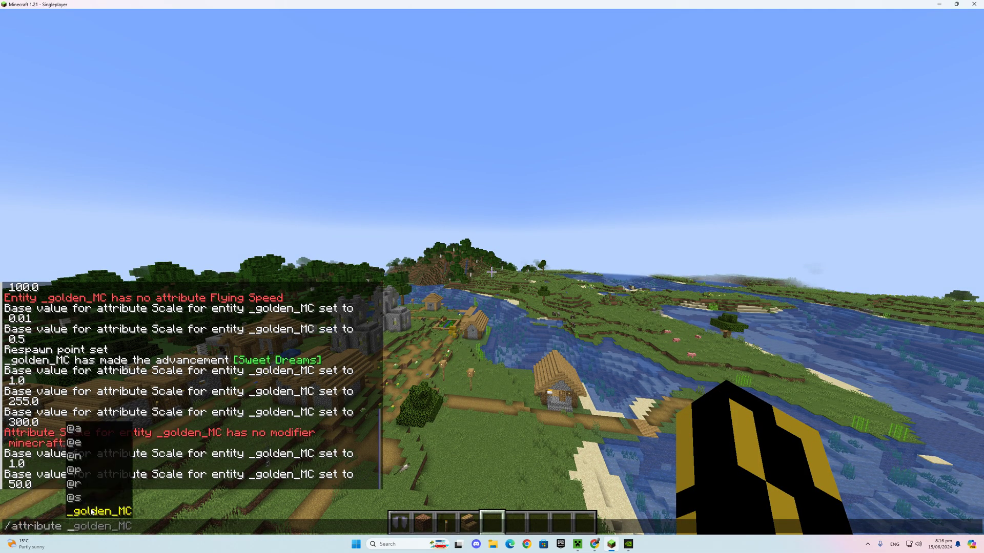
{"action": "type", "text": "scale base set"}
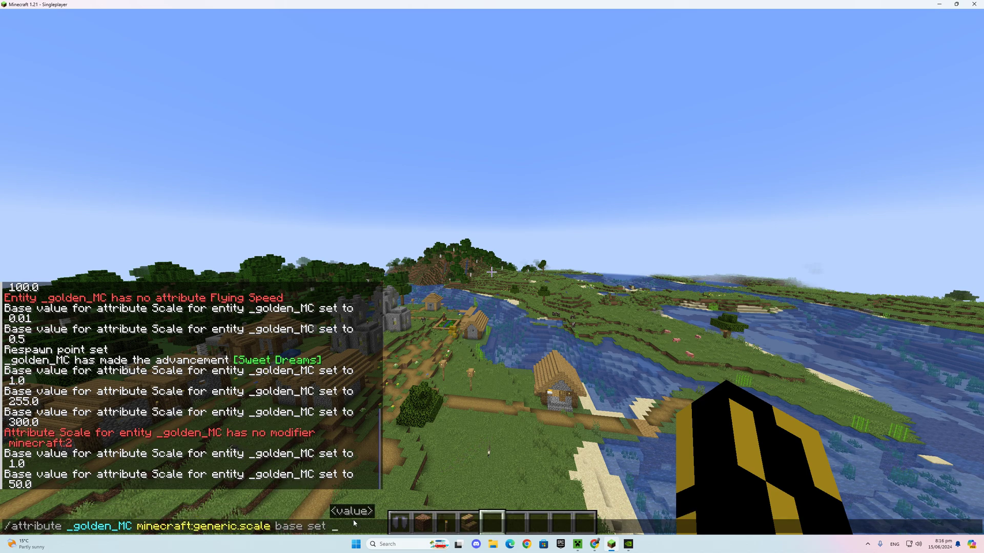
{"action": "type", "text": "0"}
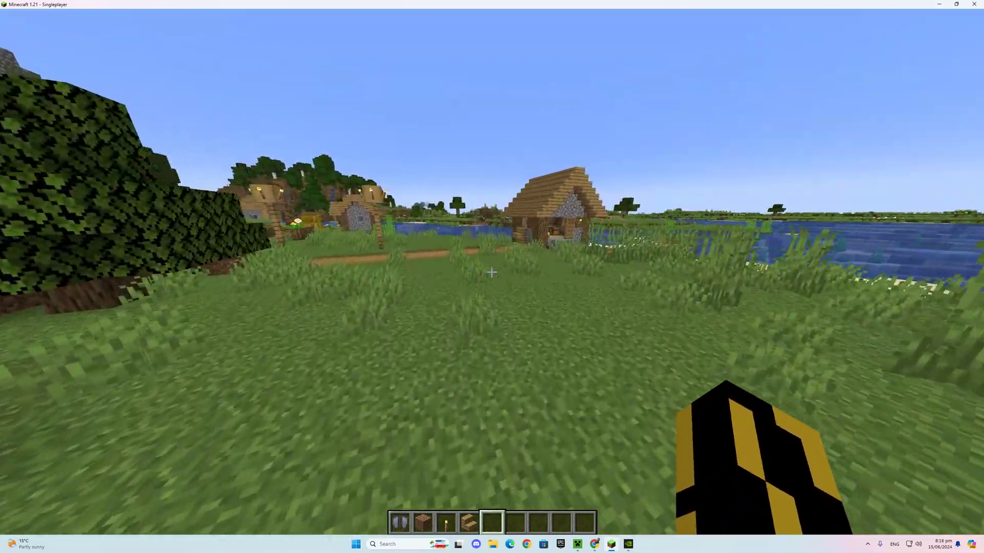
{"action": "mouse_move", "coordinate": [492, 272]}
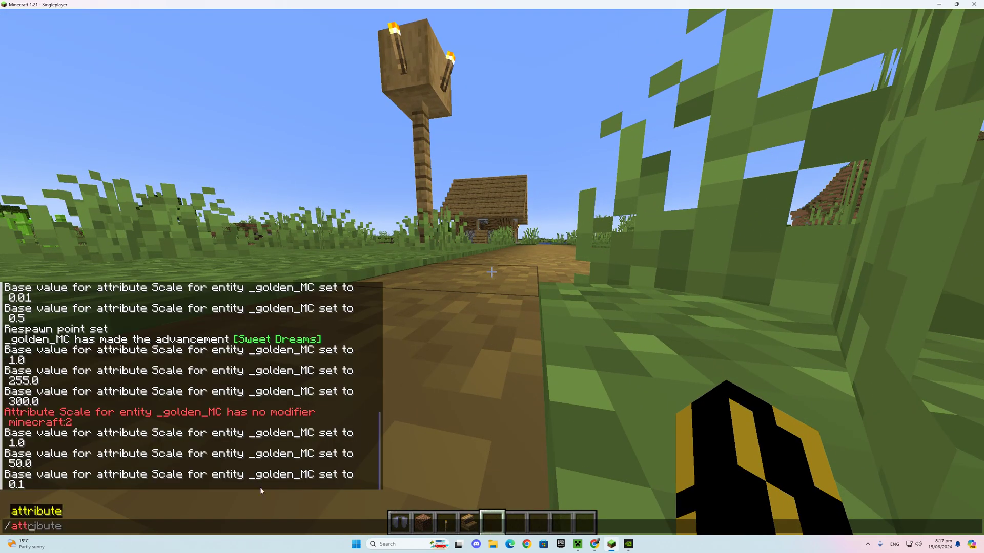
{"action": "mouse_move", "coordinate": [135, 519]}
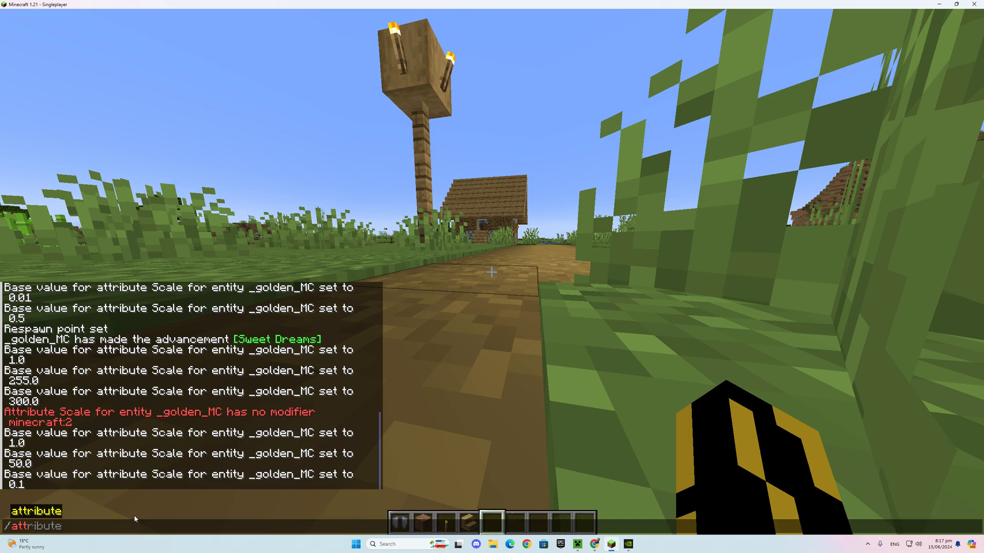
Set the player's generic.scale base value to 1 using tab suggestions, correcting a mistyped value.
{"action": "type", "text": "@s"}
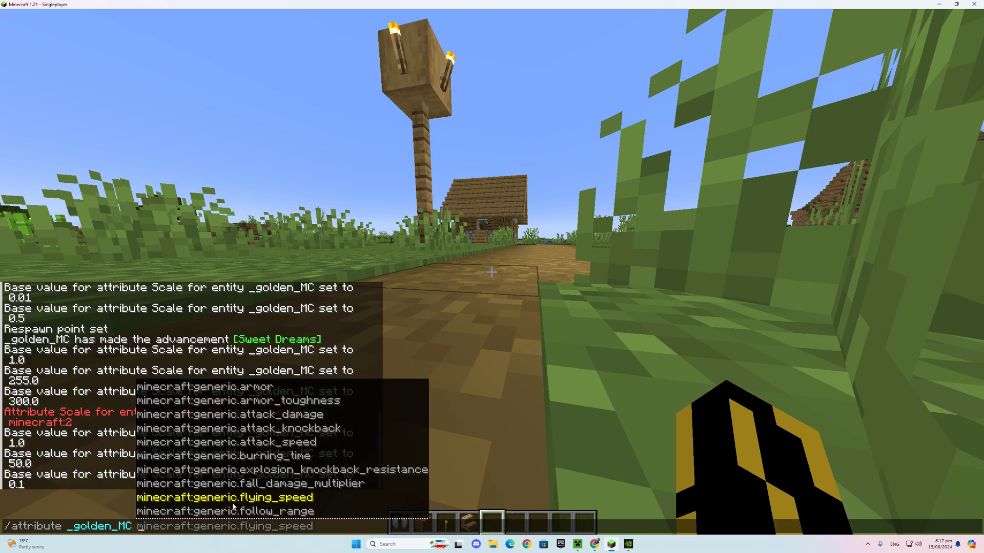
{"action": "type", "text": "scale base"}
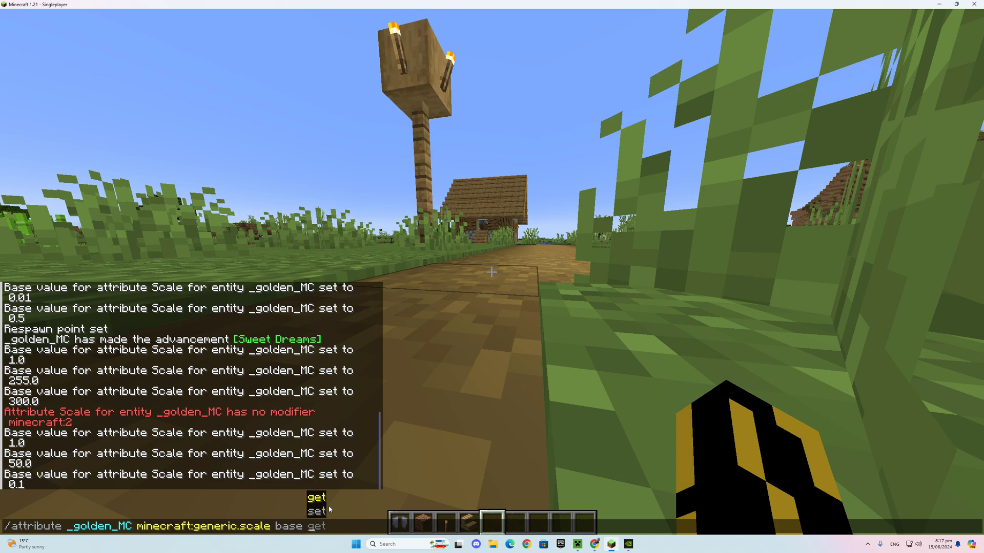
{"action": "left_click", "coordinate": [314, 510]}
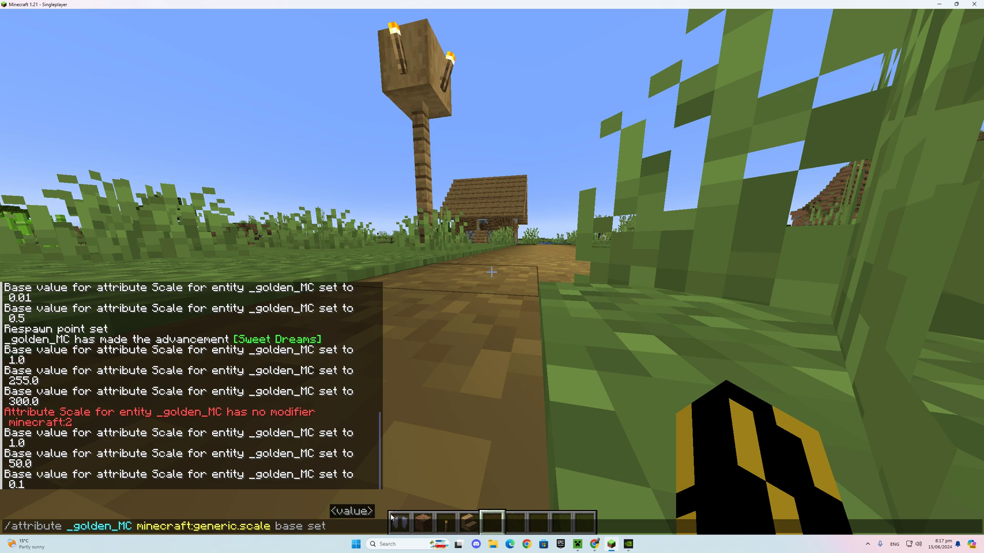
{"action": "type", "text": "1"}
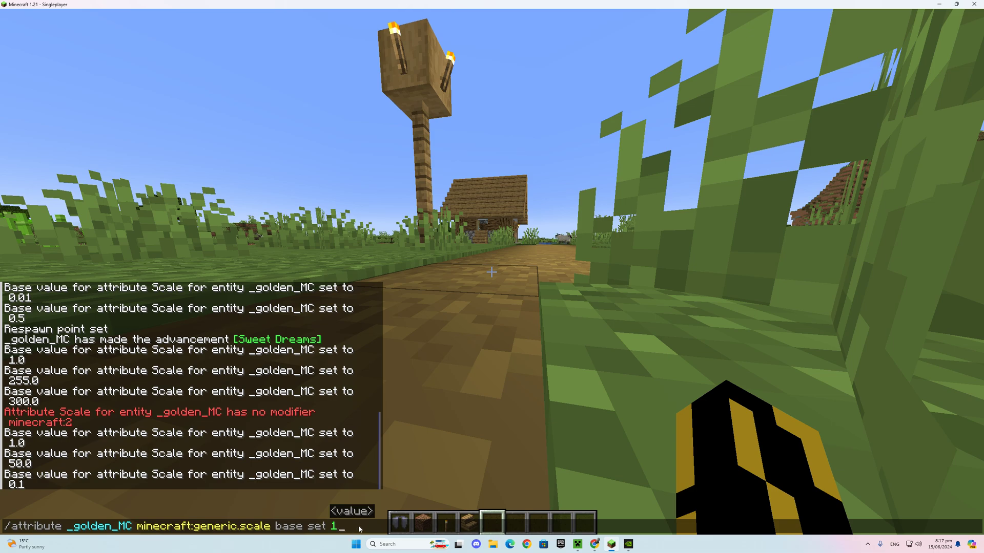
{"action": "key", "text": "Backspace"}
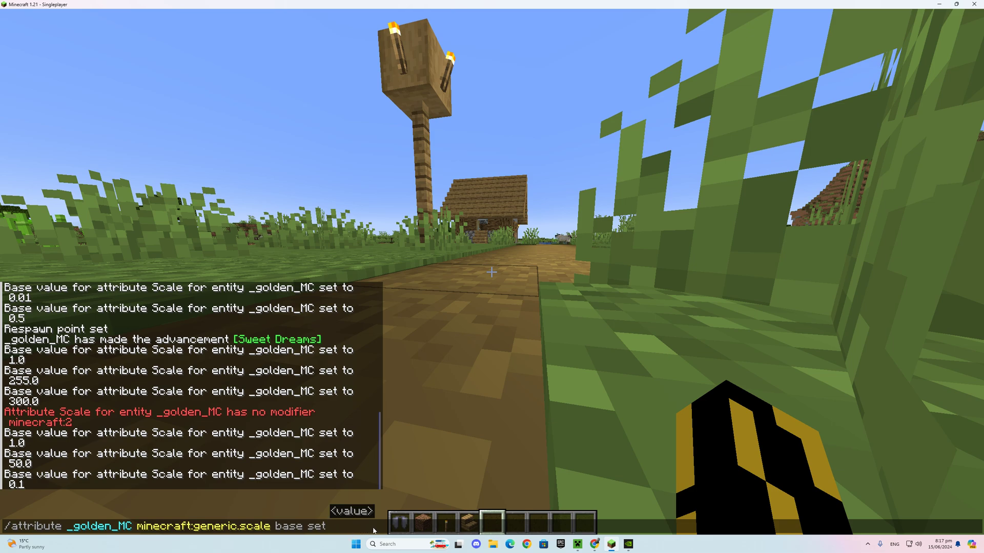
{"action": "type", "text": "0"}
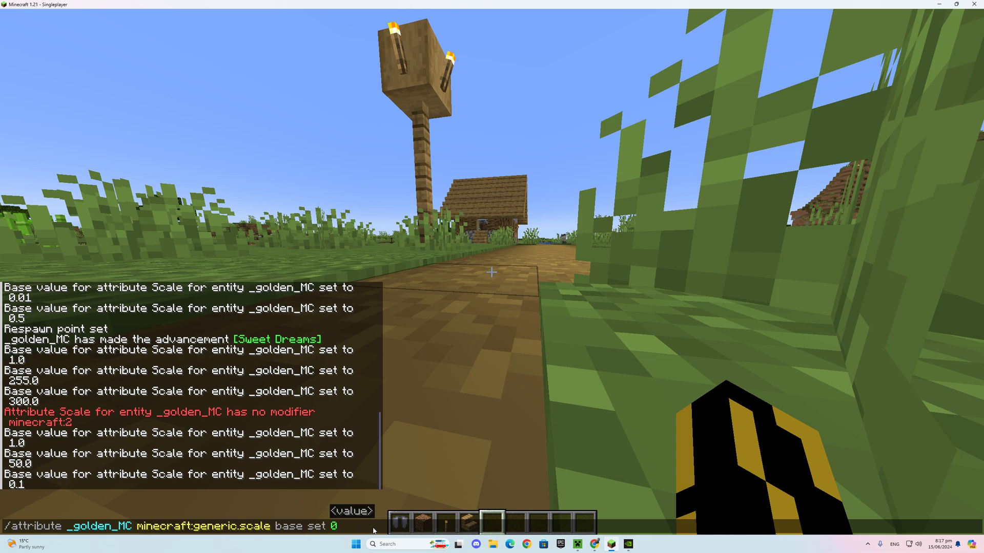
{"action": "key", "text": "space"}
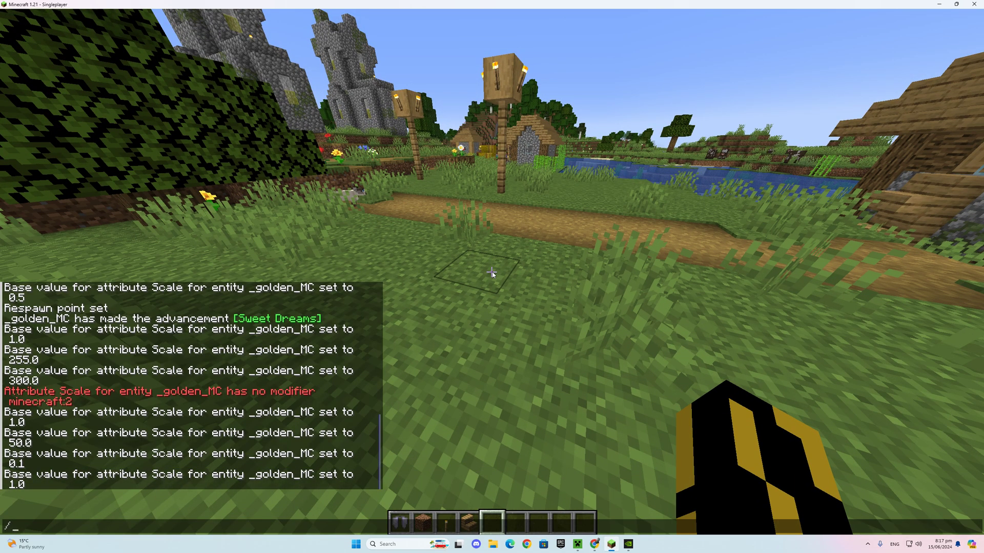
Set the player's generic.max_health base value to 50 and start typing the gamemode command.
{"action": "type", "text": "/attribute @a"}
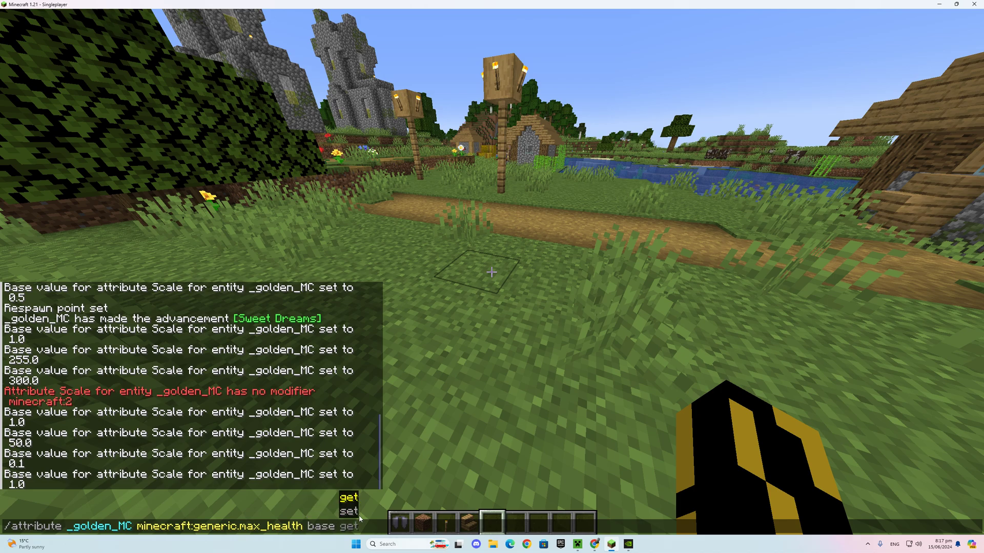
{"action": "type", "text": "set 5"}
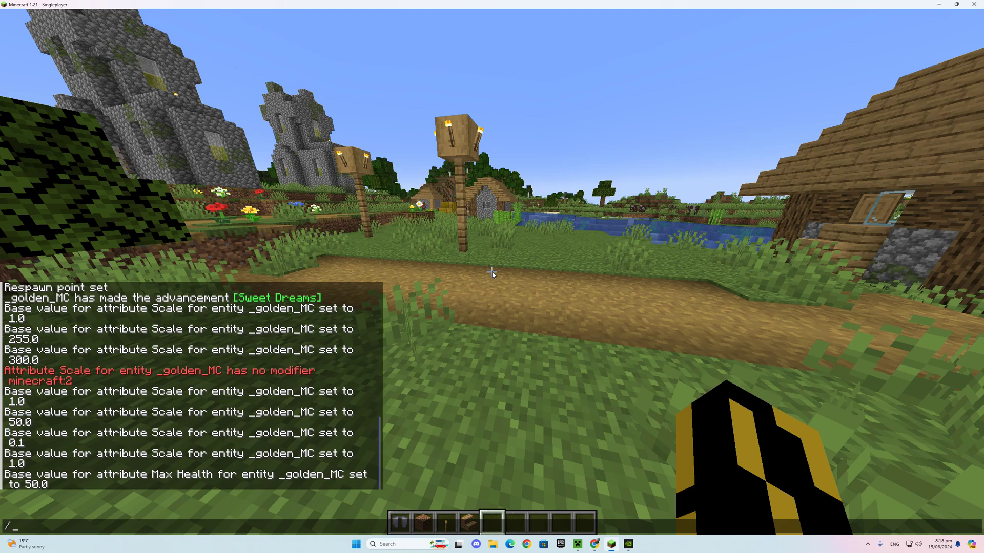
{"action": "type", "text": "gamemode survival _golden_MC"}
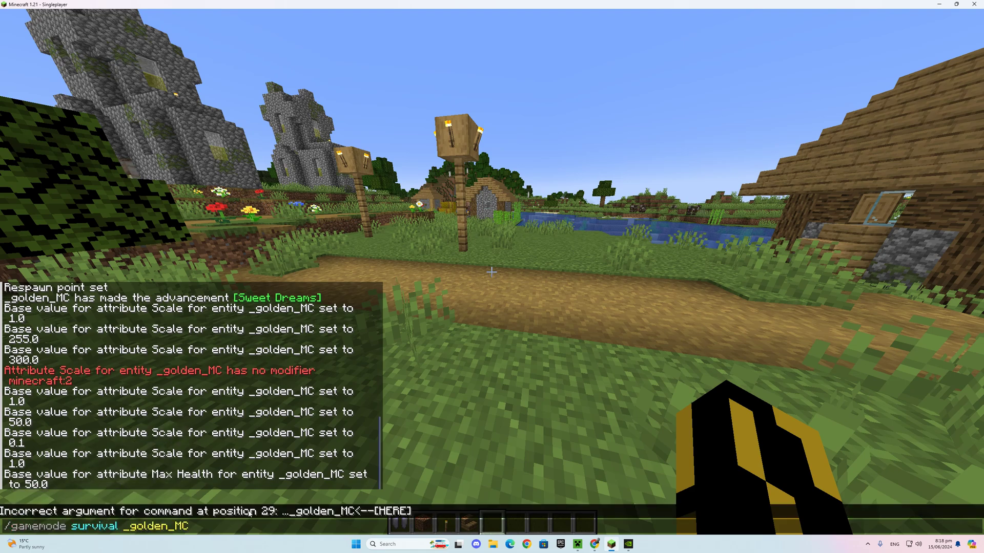
Submit the /gamemode survival command for _golden_MC.
{"action": "key", "text": "Enter"}
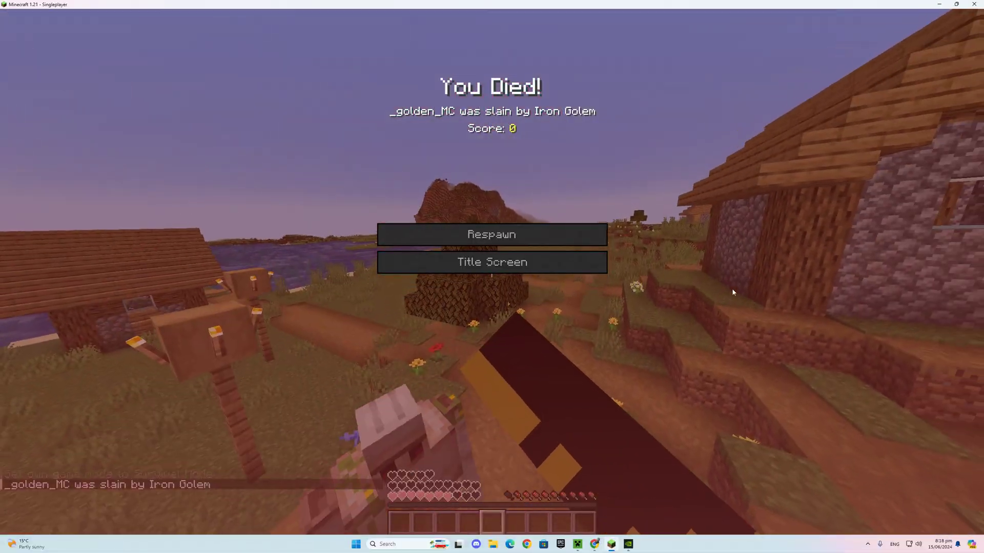
Respawn from the Iron Golem death screen.
{"action": "left_click", "coordinate": [492, 234]}
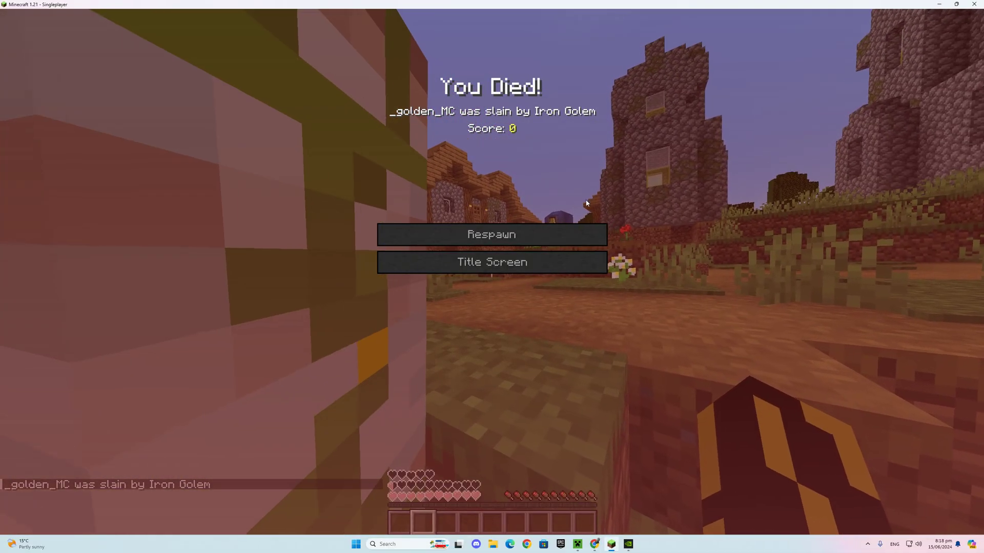
{"action": "left_click", "coordinate": [492, 234]}
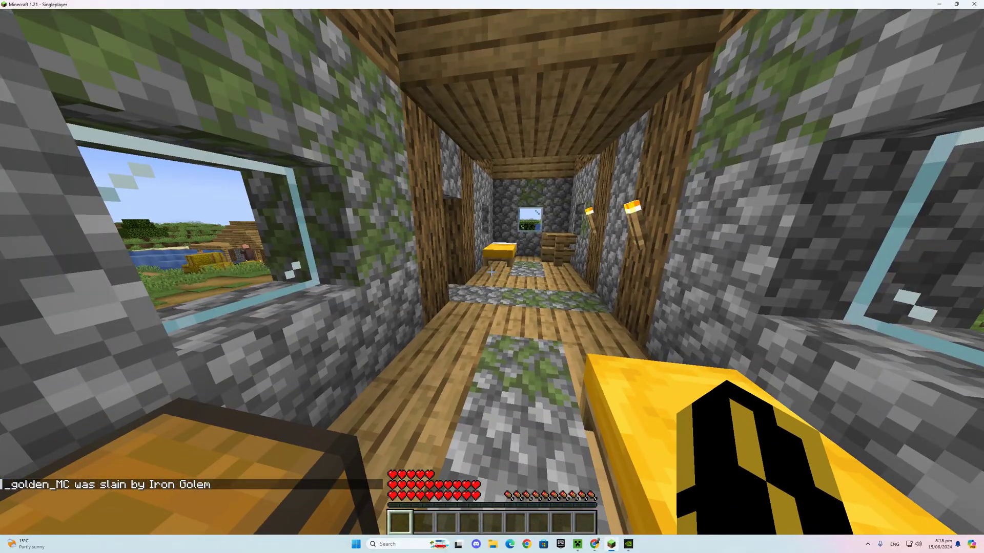